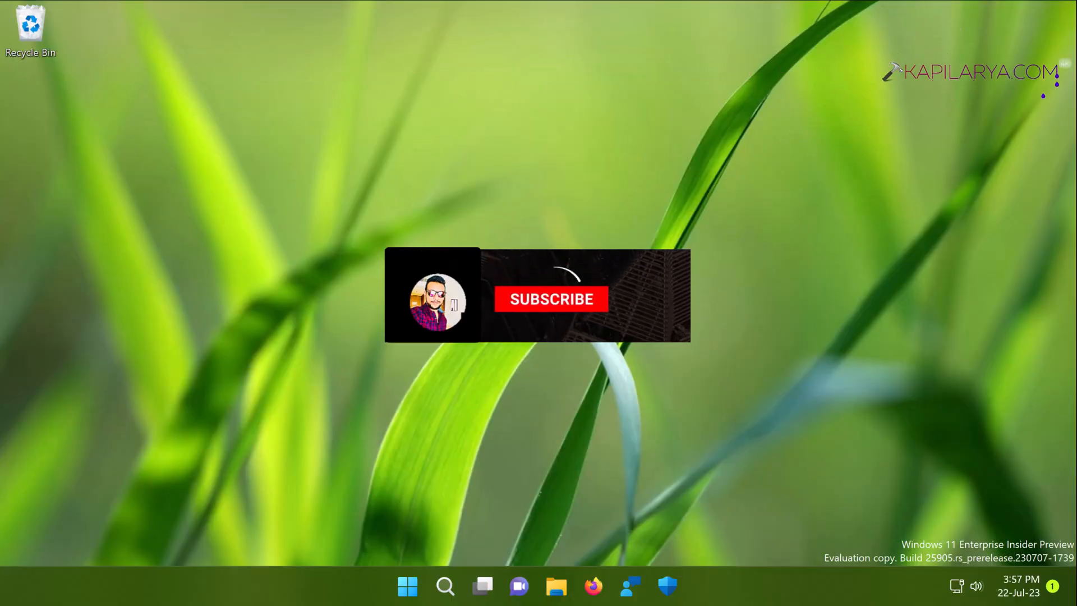
Step: Open Settings from the Start right-click menu and go to System > Recovery
left_click(550, 299)
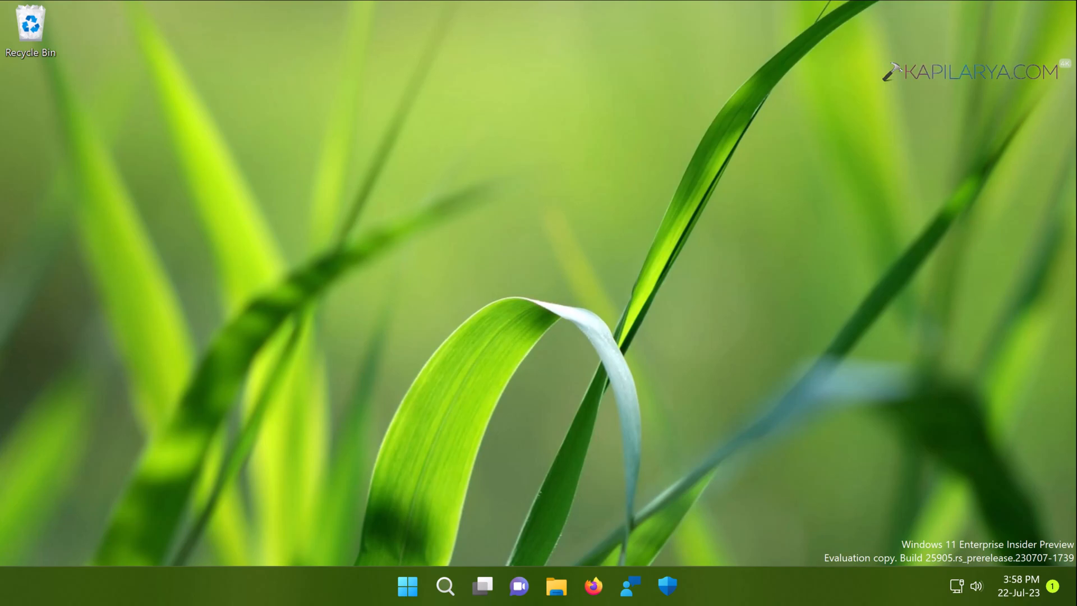
mouse_move(453, 517)
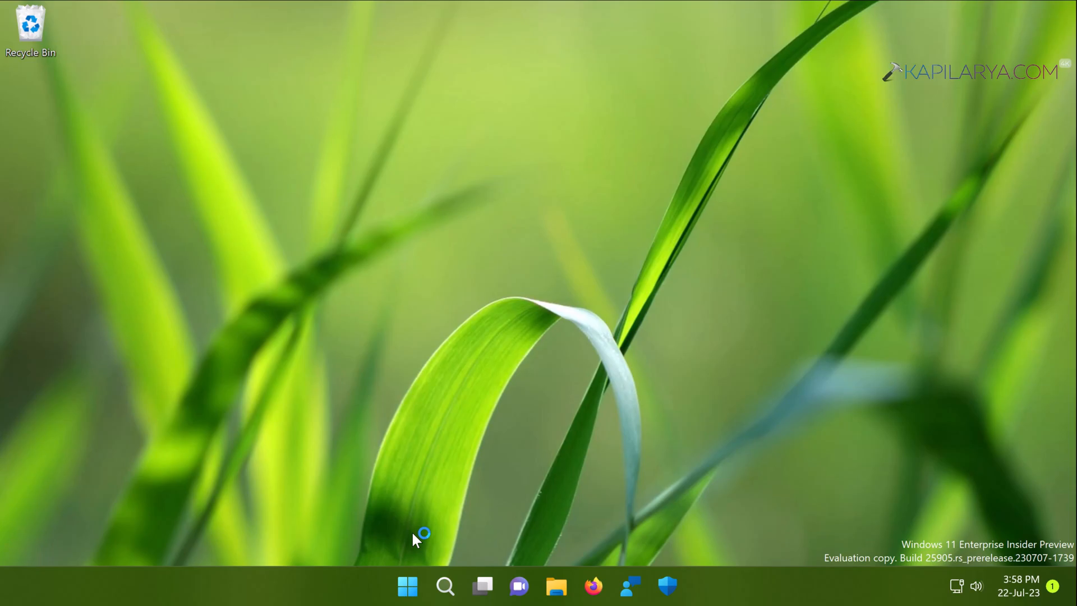
mouse_move(407, 585)
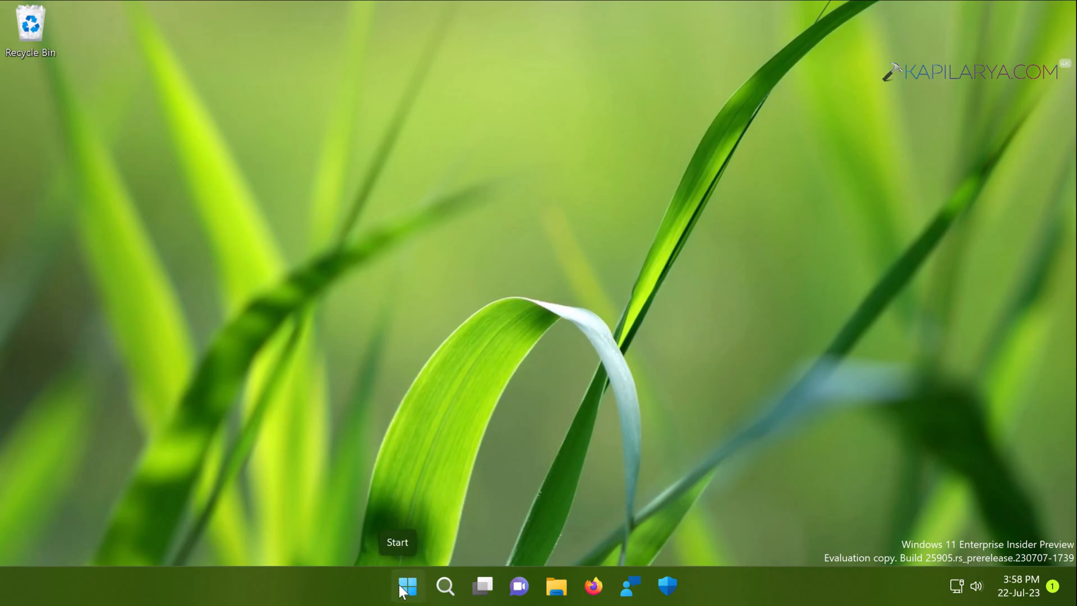
right_click(407, 585)
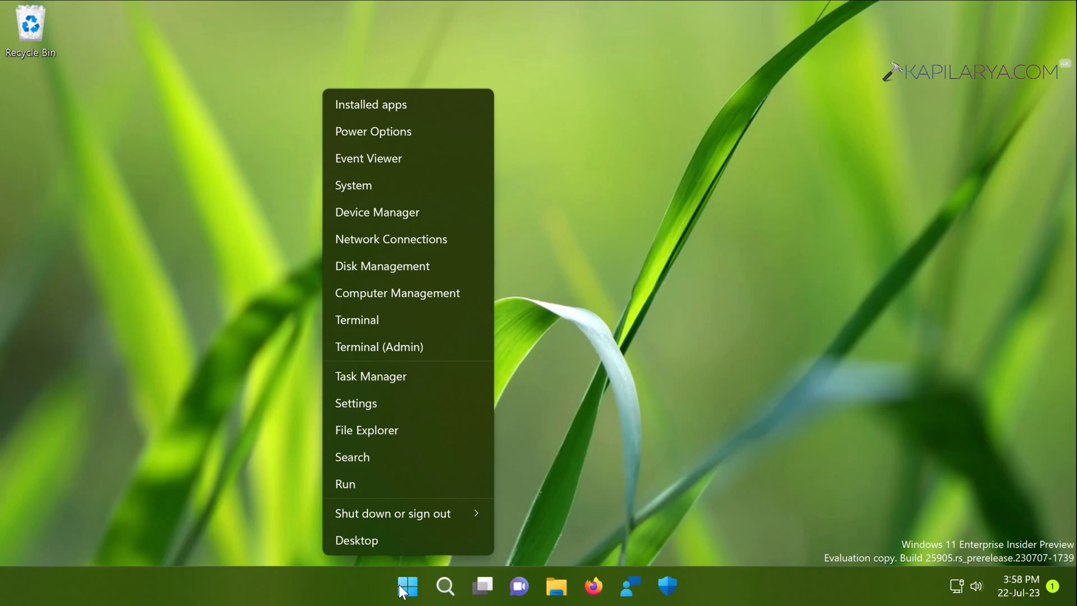
left_click(356, 403)
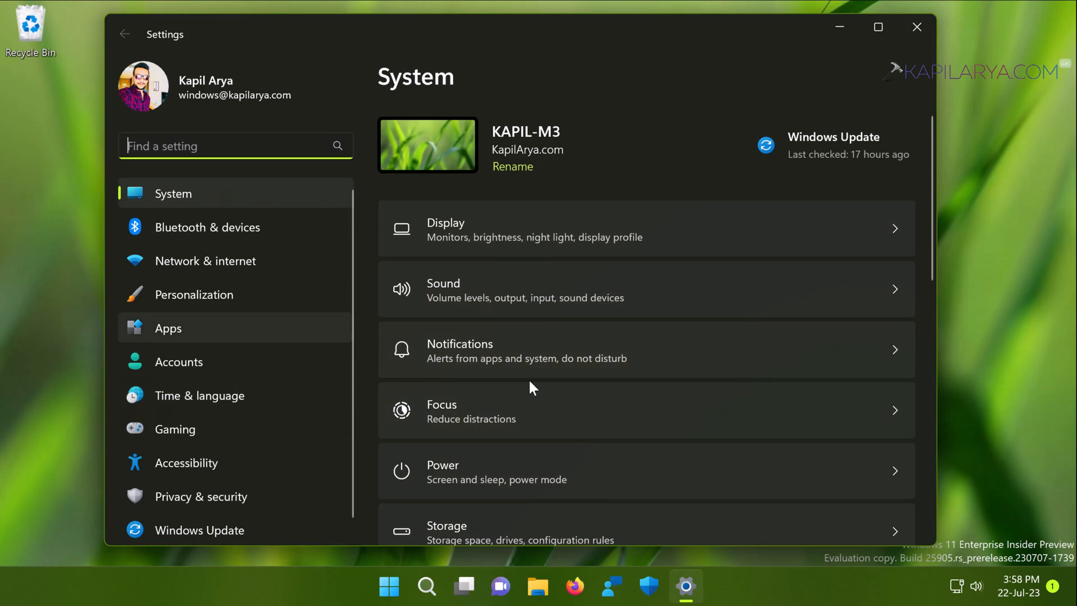
scroll("down", 3)
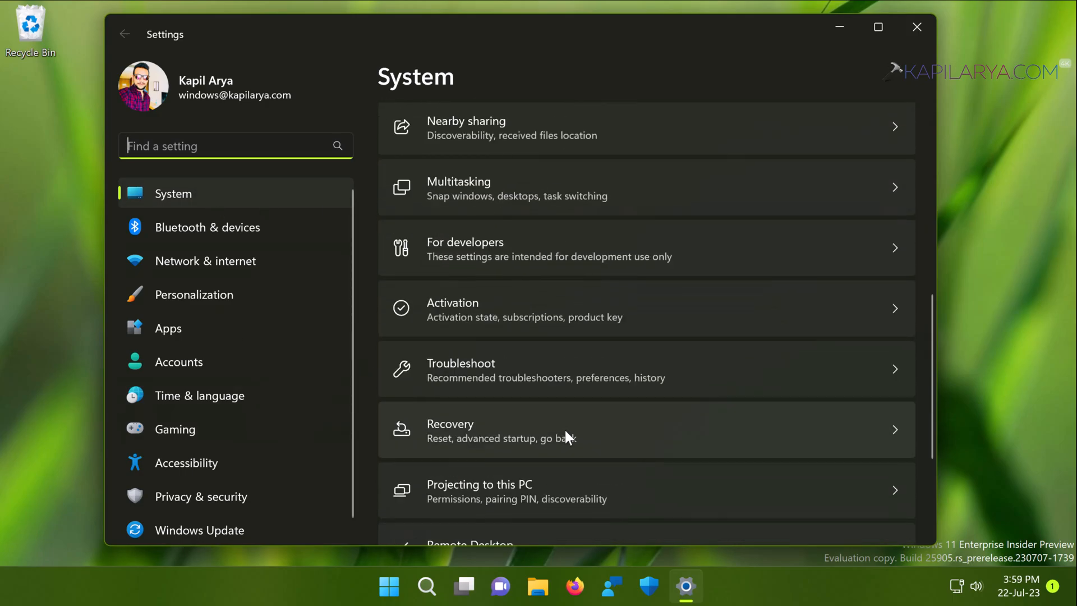
scroll("down", 3)
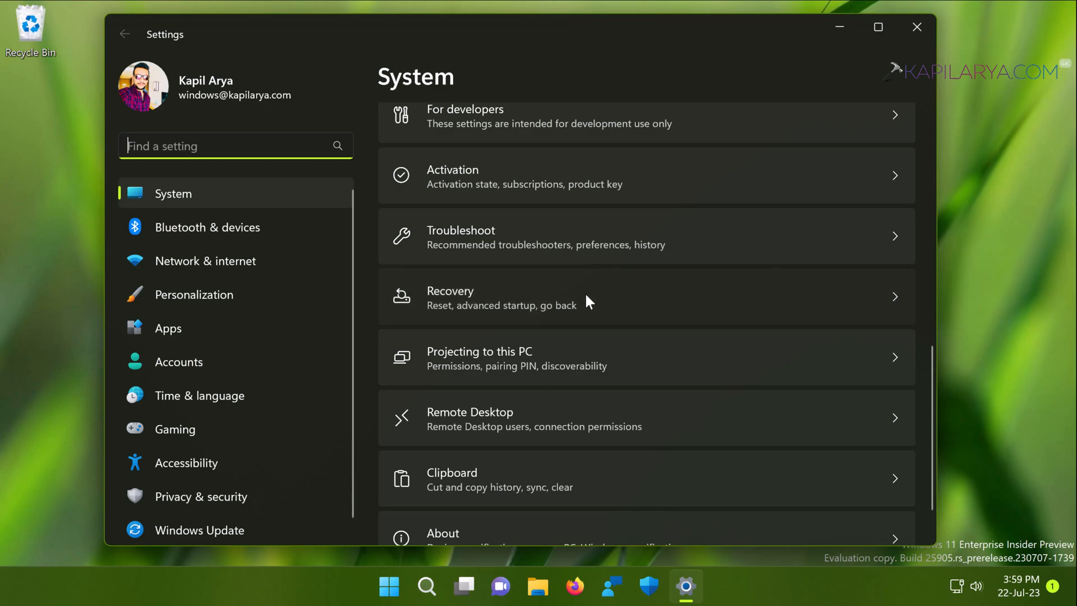
left_click(584, 297)
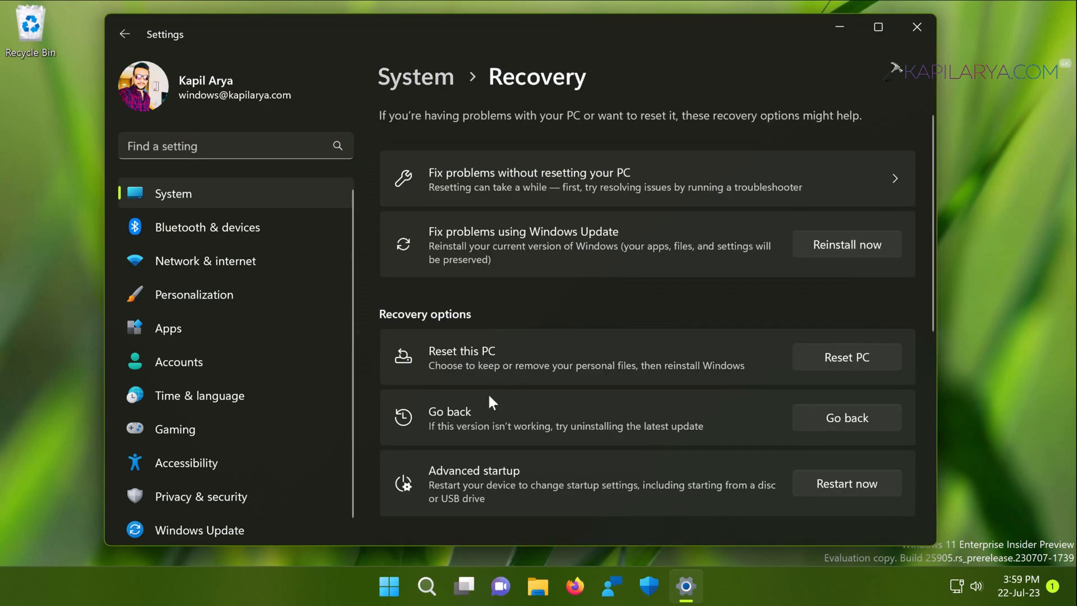
mouse_move(487, 484)
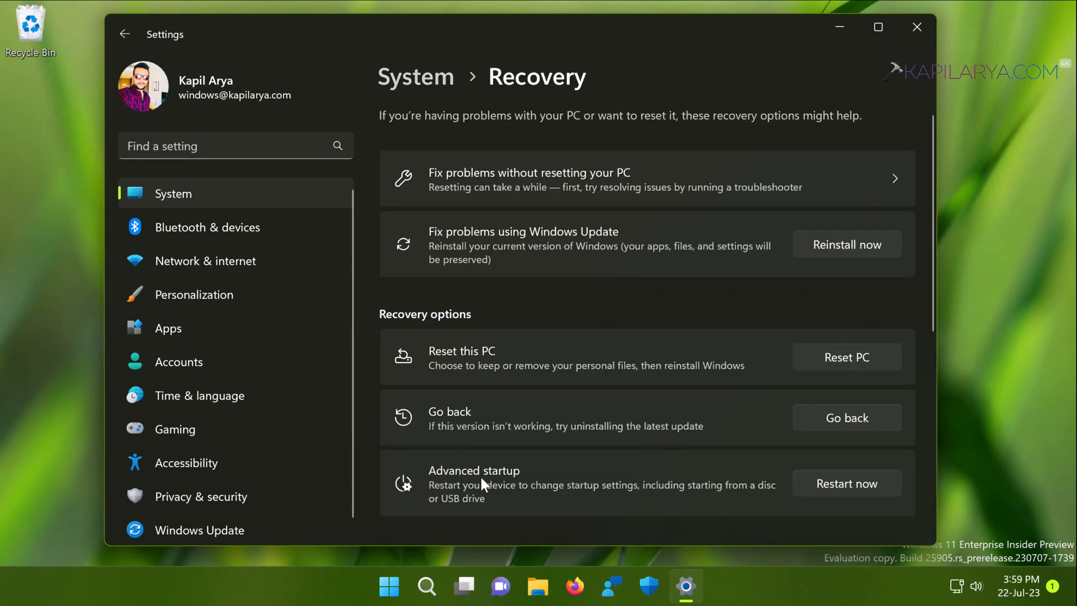
mouse_move(740, 514)
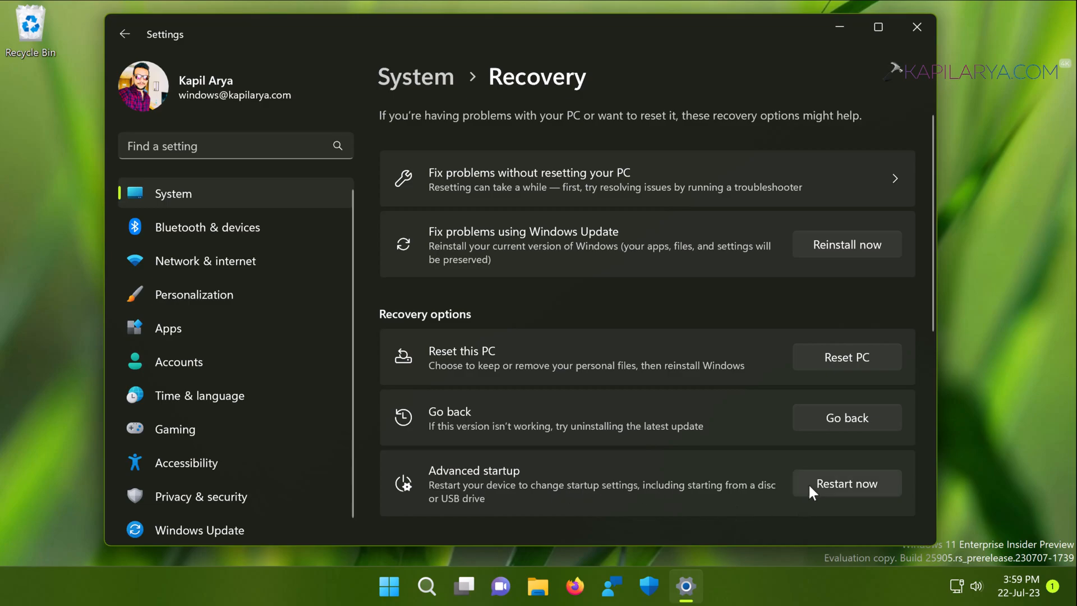
Step: Restart now under Advanced startup and confirm the restart into recovery
left_click(846, 483)
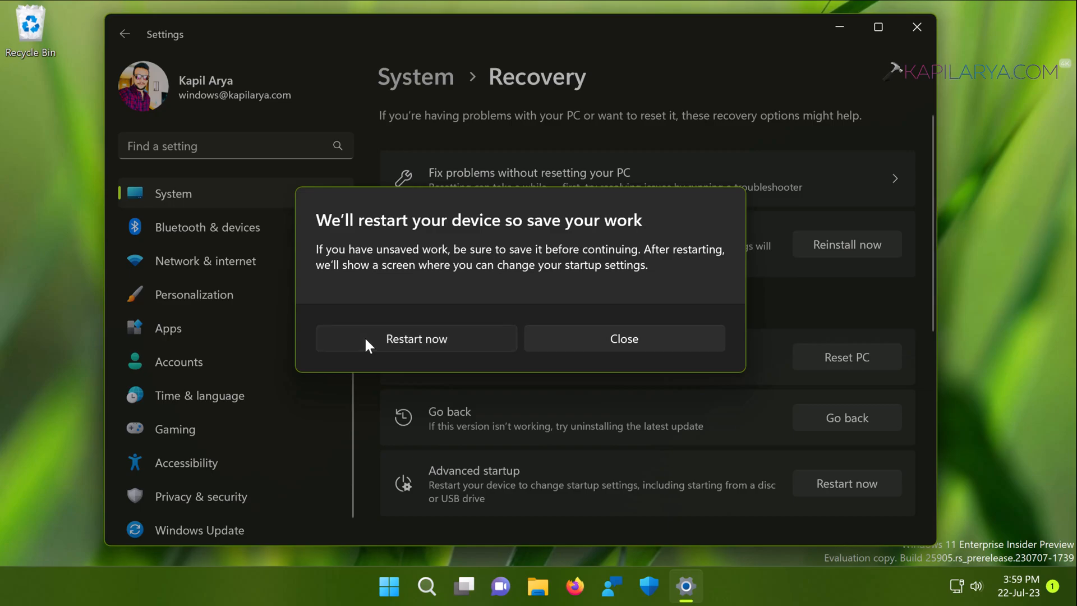
left_click(417, 338)
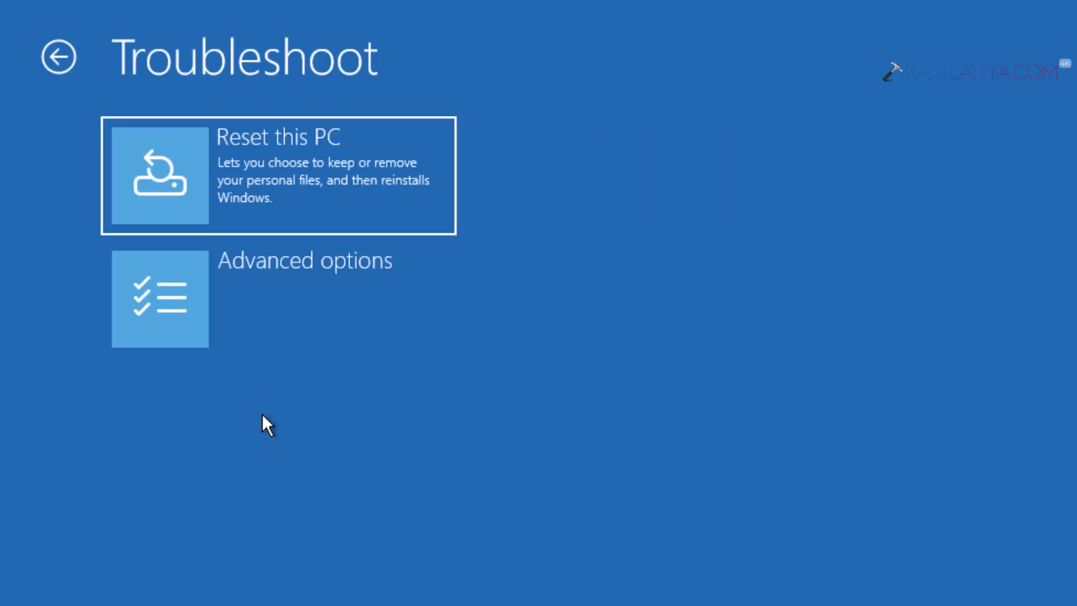
mouse_move(244, 257)
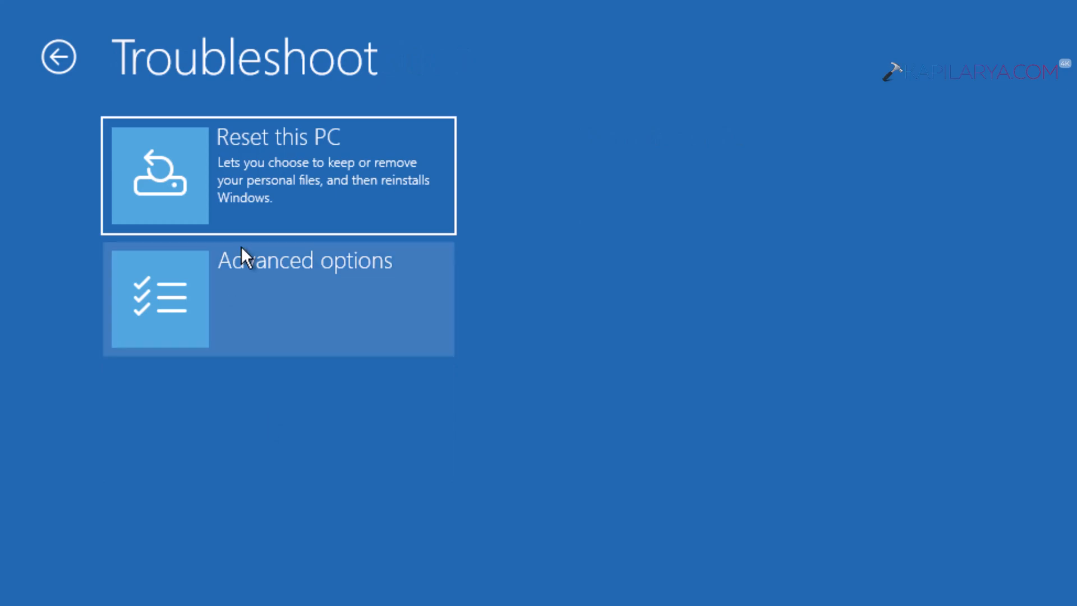
mouse_move(302, 346)
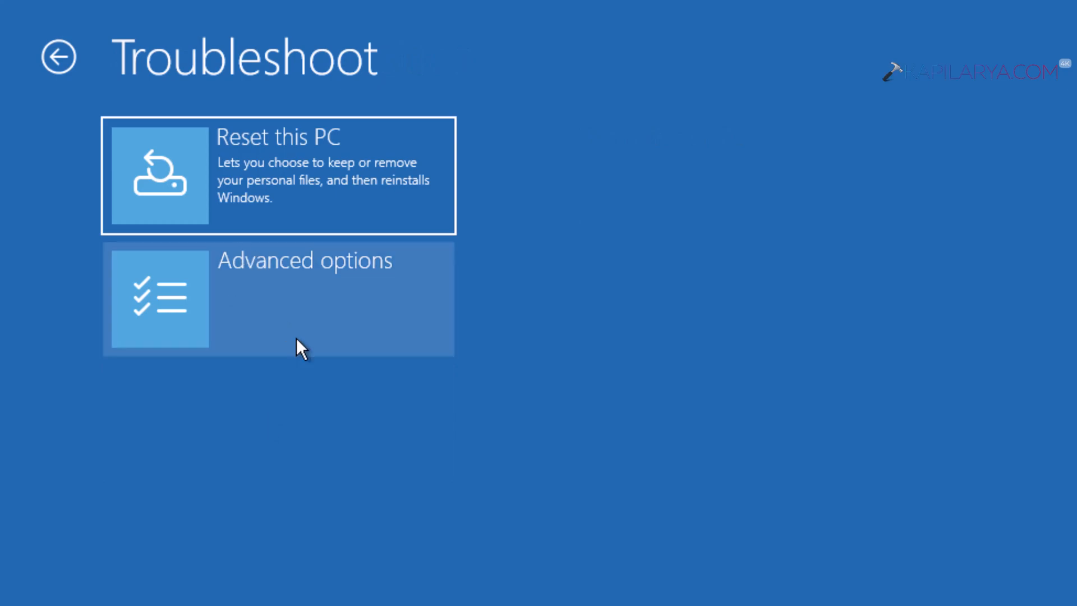
Step: Choose Advanced options on the Troubleshoot screen
left_click(278, 299)
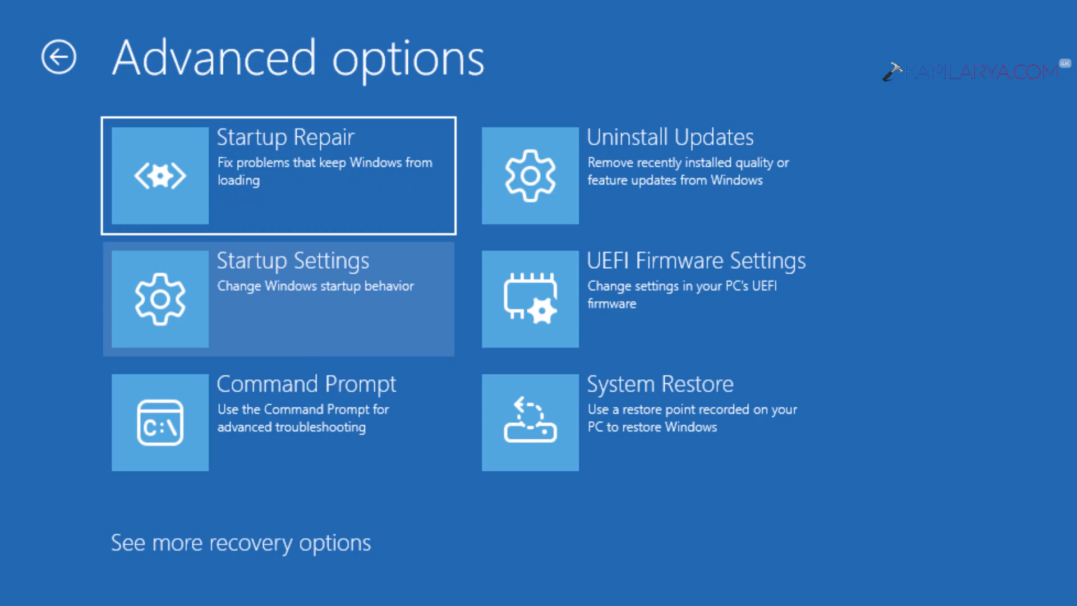
mouse_move(306, 208)
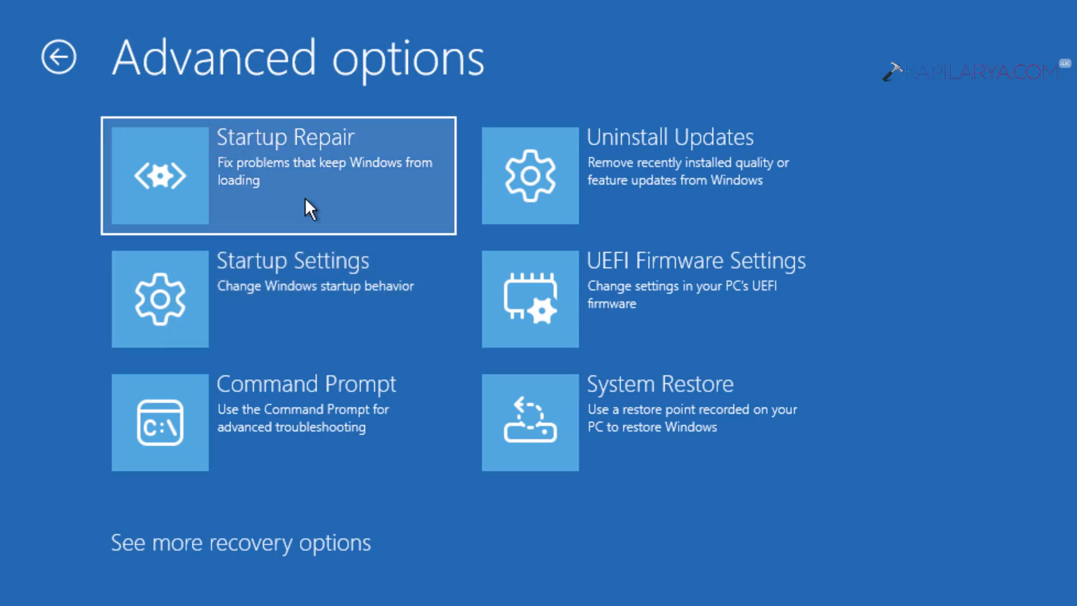
Step: Run Startup Repair and wait for its 'couldn't repair your PC' result
left_click(279, 175)
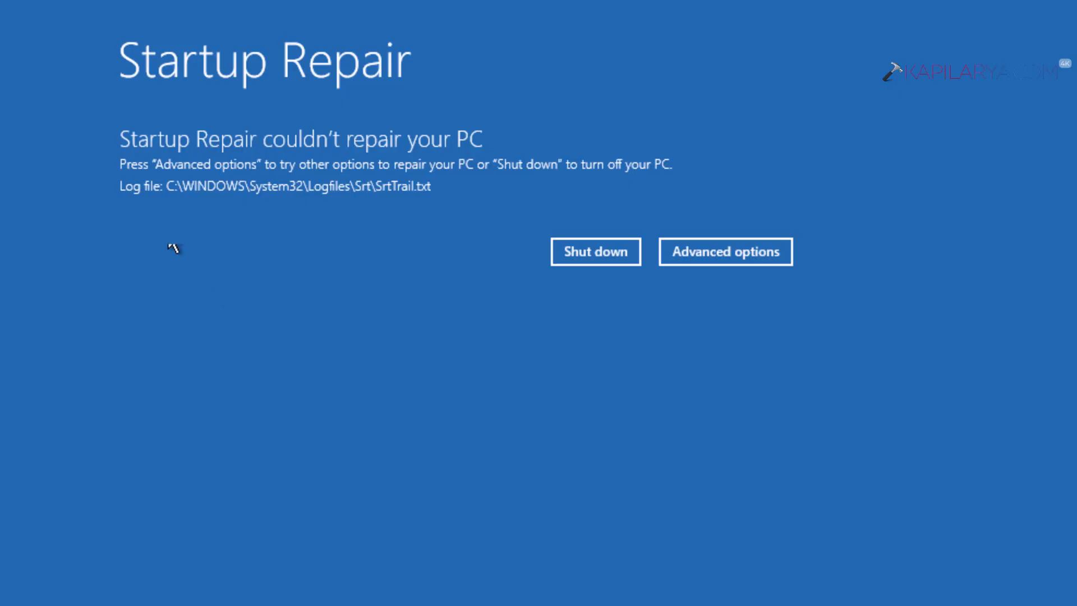
mouse_move(141, 168)
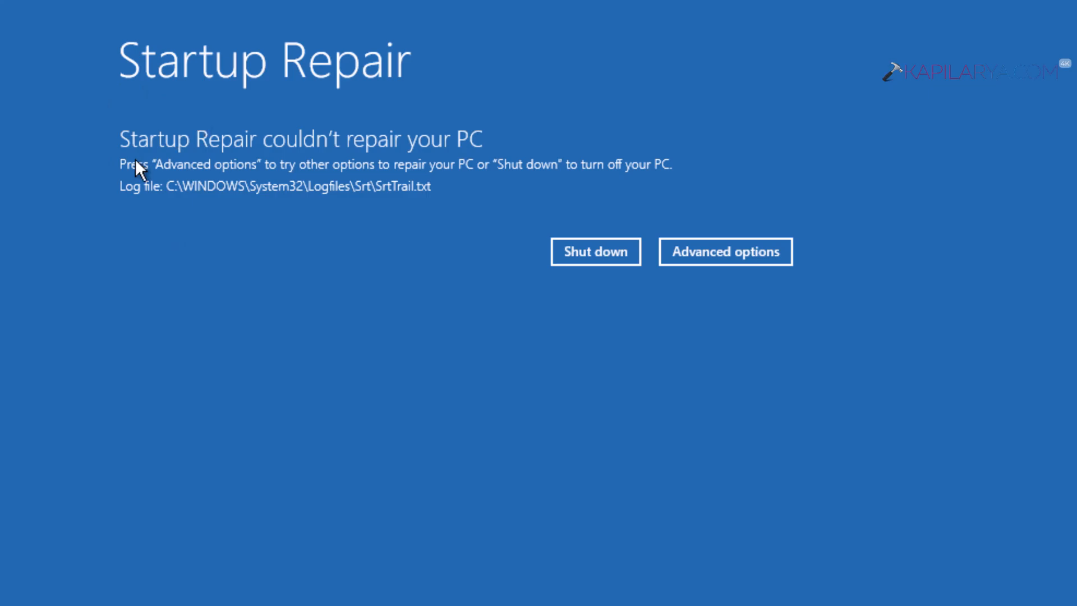
mouse_move(371, 164)
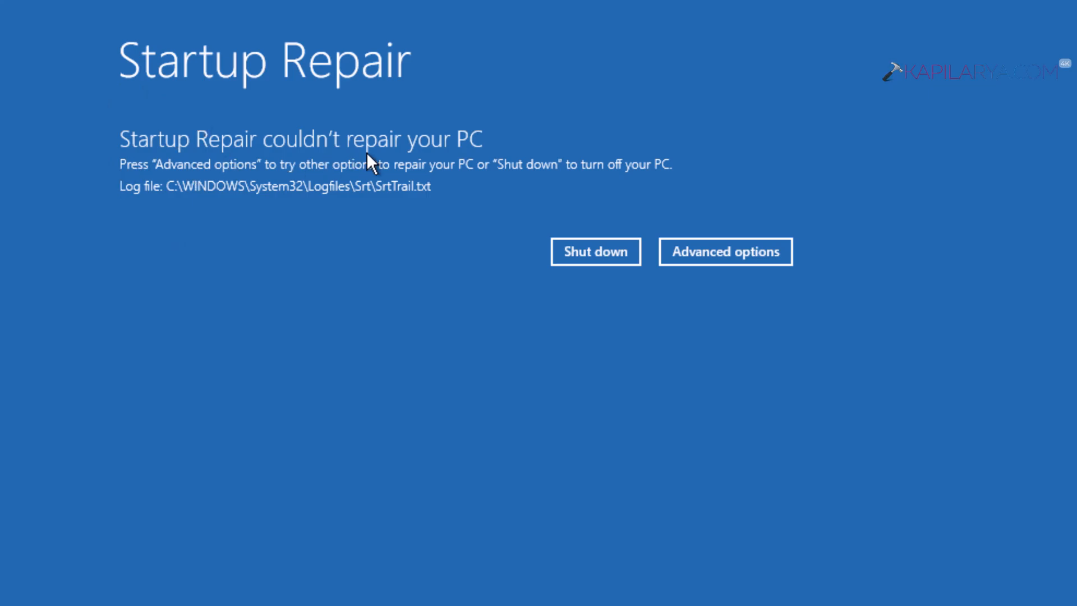
mouse_move(394, 169)
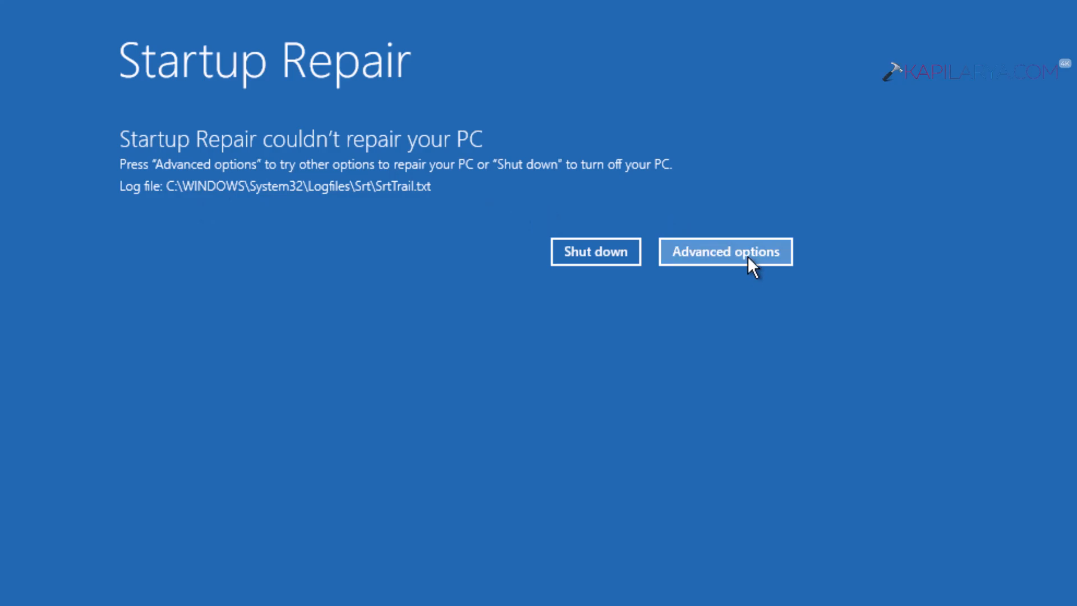
Step: Leave the failed repair result and reopen Advanced options from Troubleshoot
left_click(725, 251)
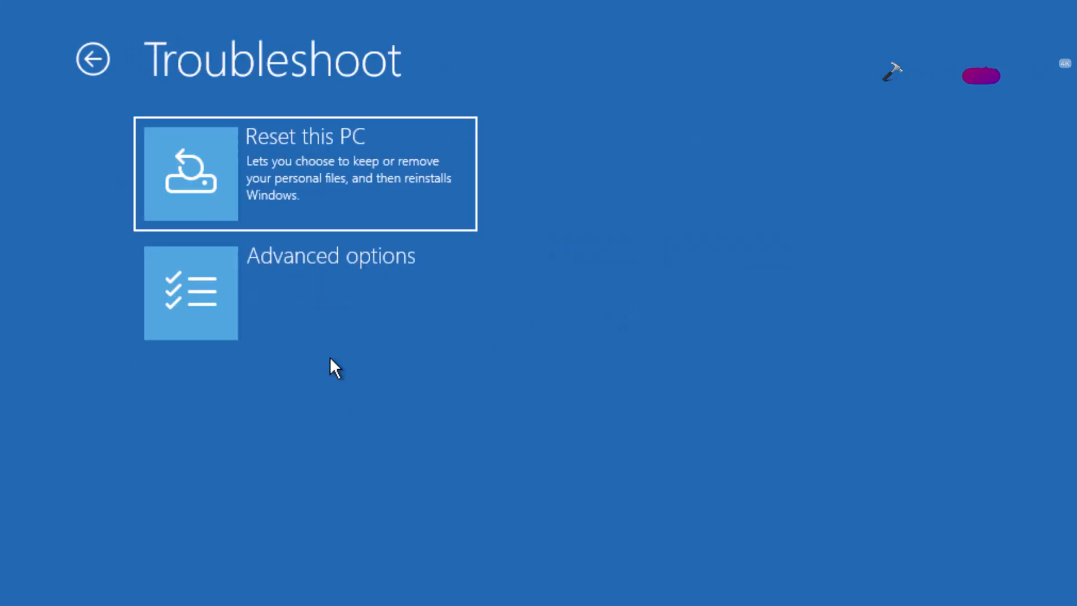
left_click(330, 293)
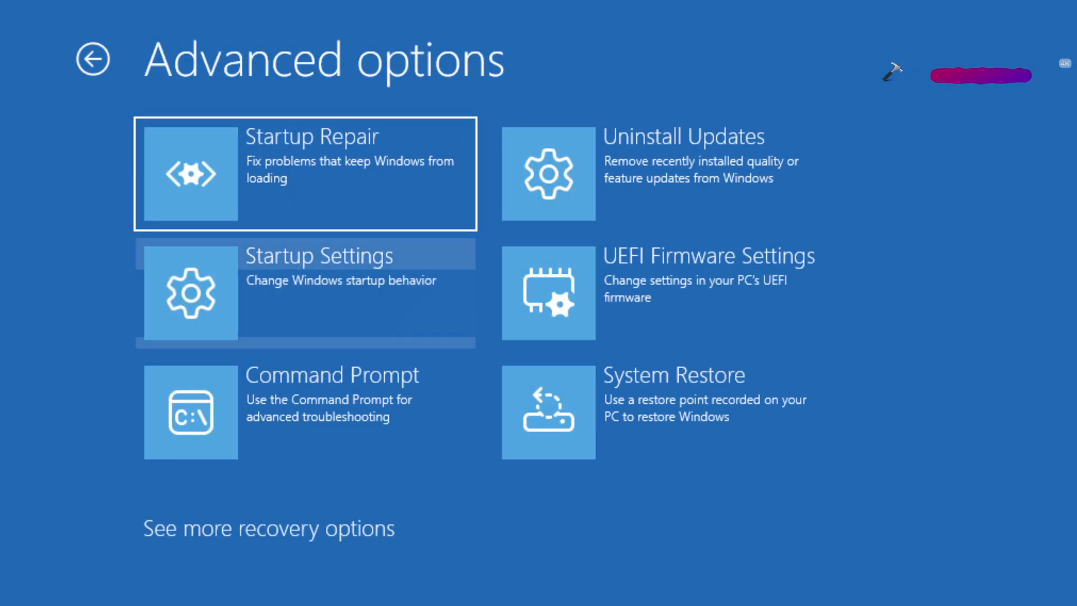
mouse_move(653, 478)
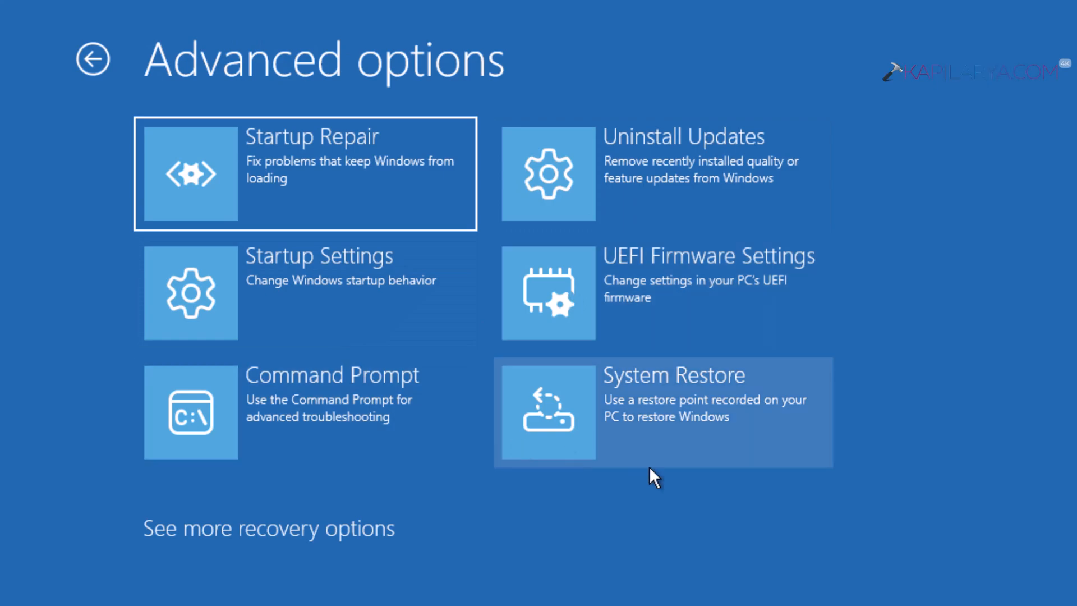
mouse_move(675, 406)
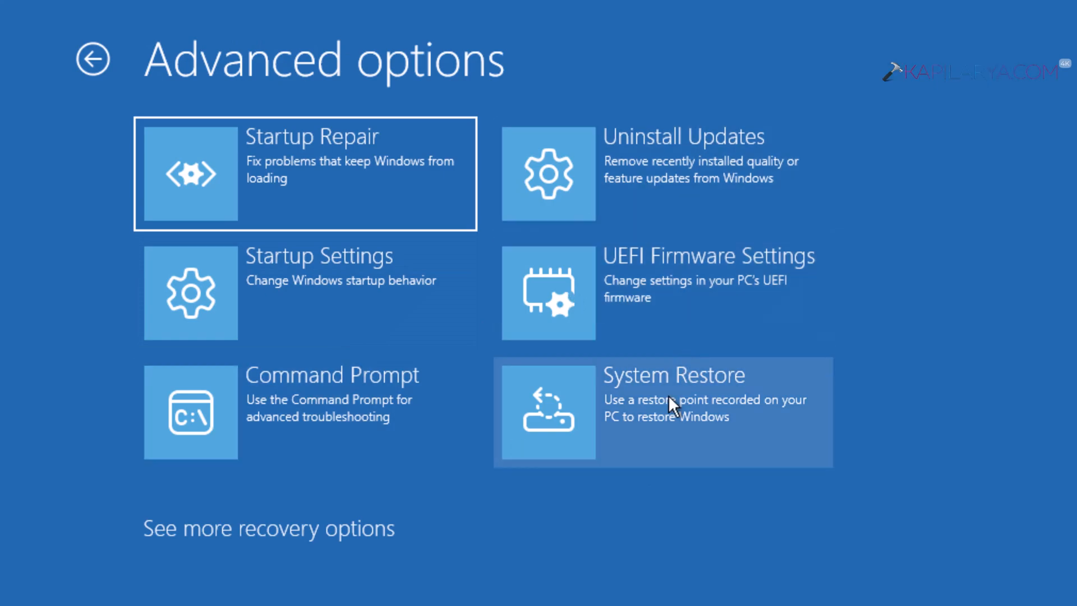
mouse_move(682, 441)
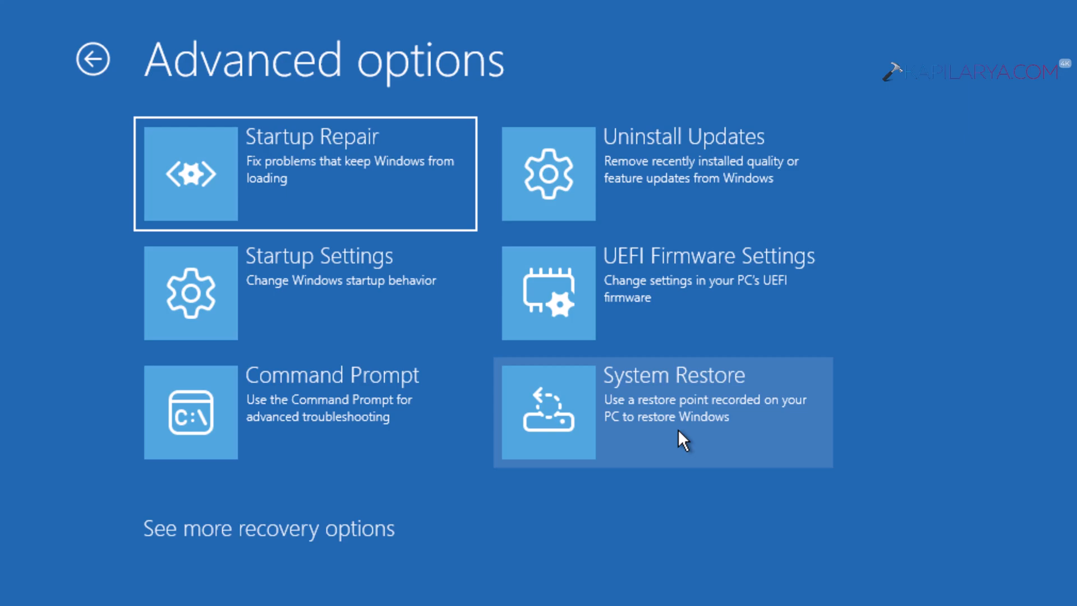
mouse_move(945, 5)
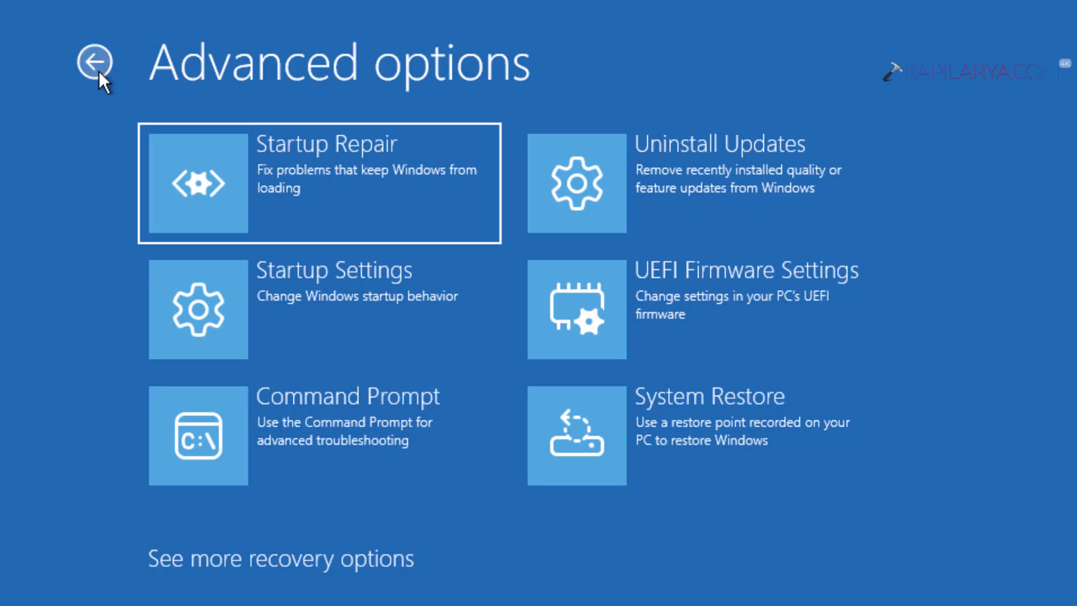
Step: Back out through Troubleshoot to the Choose an option screen
left_click(94, 62)
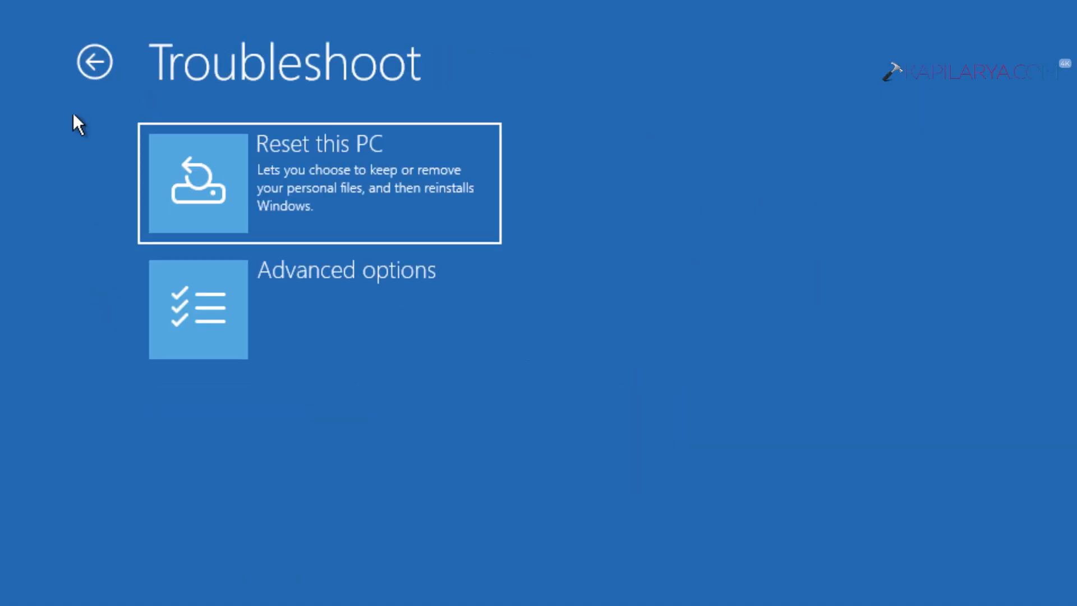
left_click(94, 61)
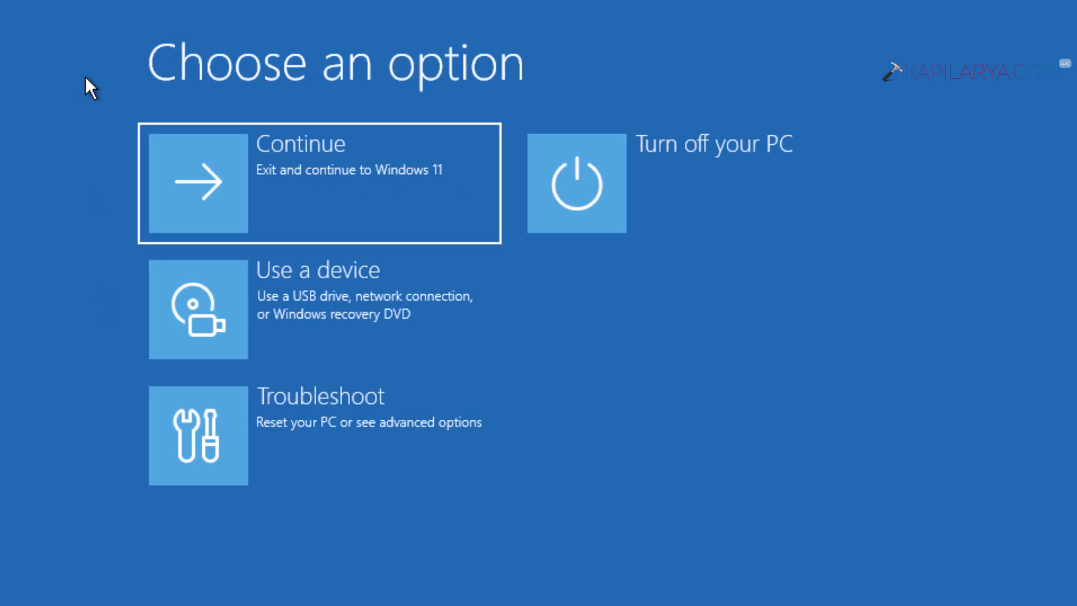
mouse_move(765, 237)
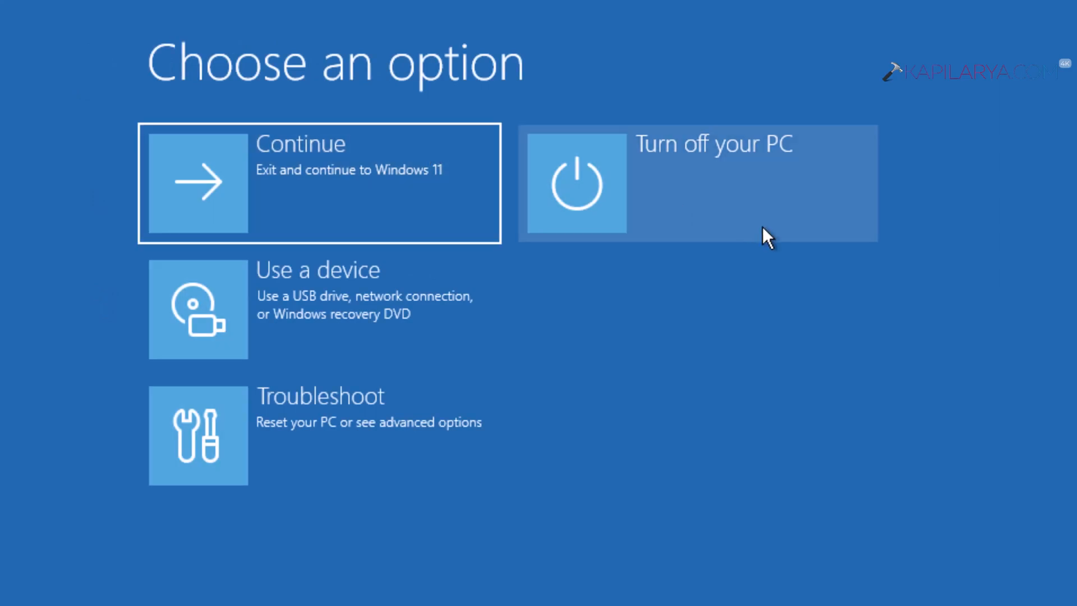